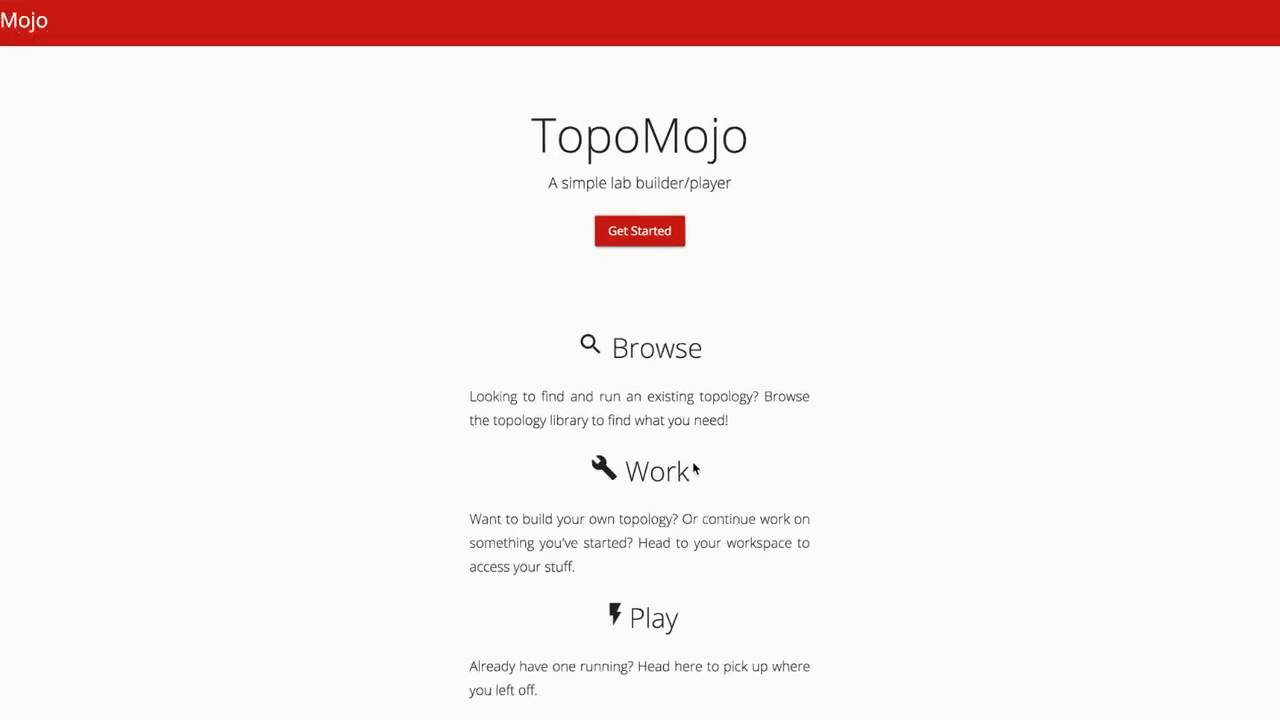
Search the topology library for 'forensic' to narrow it to Forensic Analysis with Kali Linux
{"action": "left_click", "coordinate": [640, 232]}
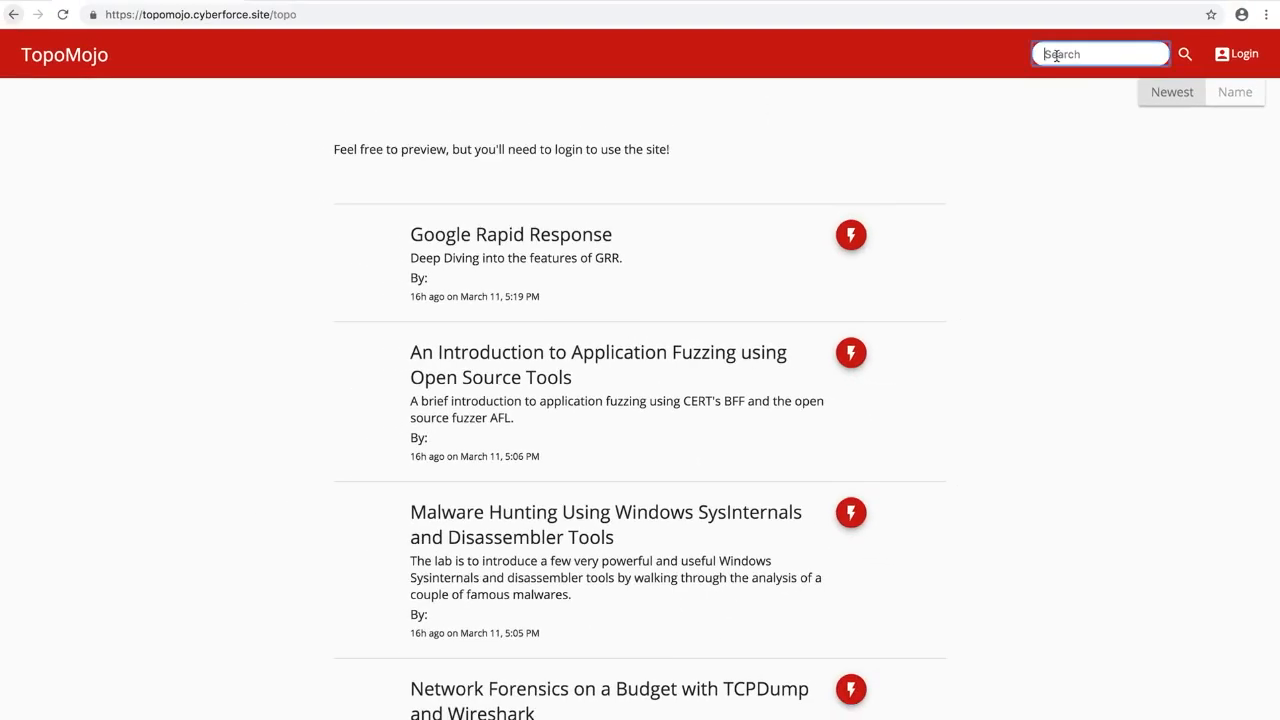
{"action": "type", "text": "forensic"}
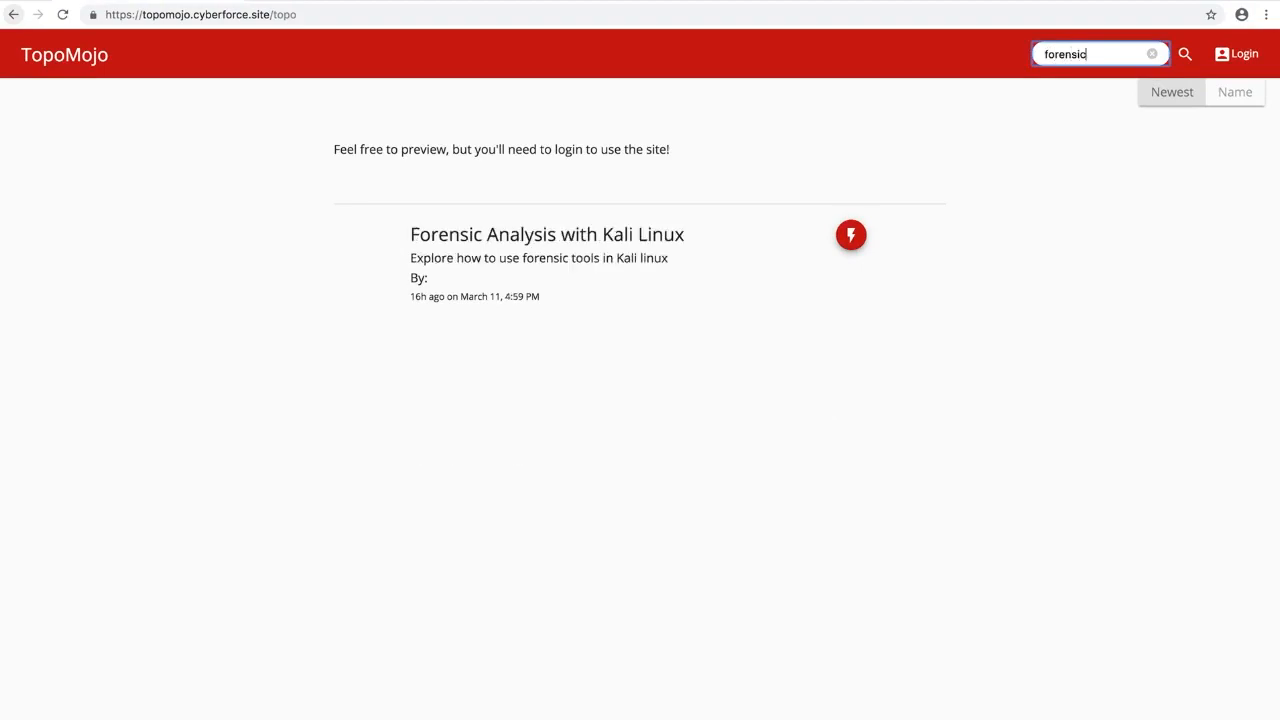
Open the Forensic Analysis with Kali Linux lab and launch a live session with its Kali-4-Us machine
{"action": "left_click", "coordinate": [548, 234]}
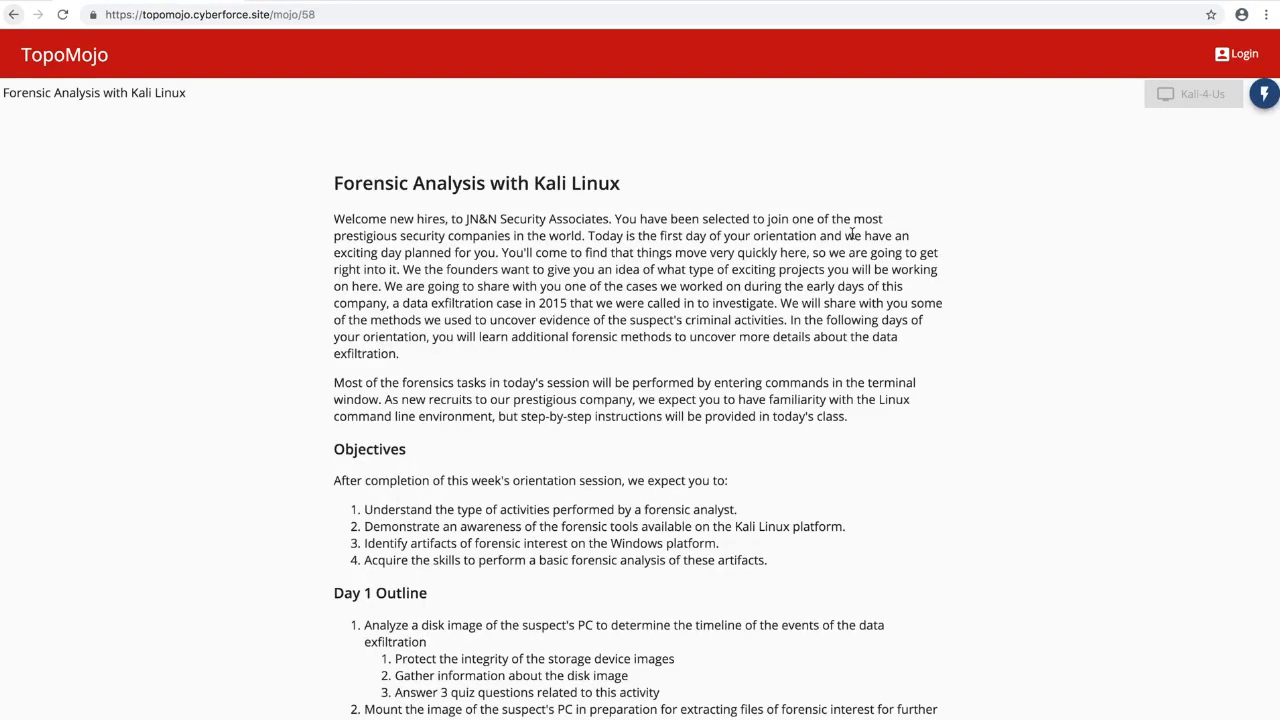
{"action": "scroll", "scroll_direction": "down", "scroll_amount": 3}
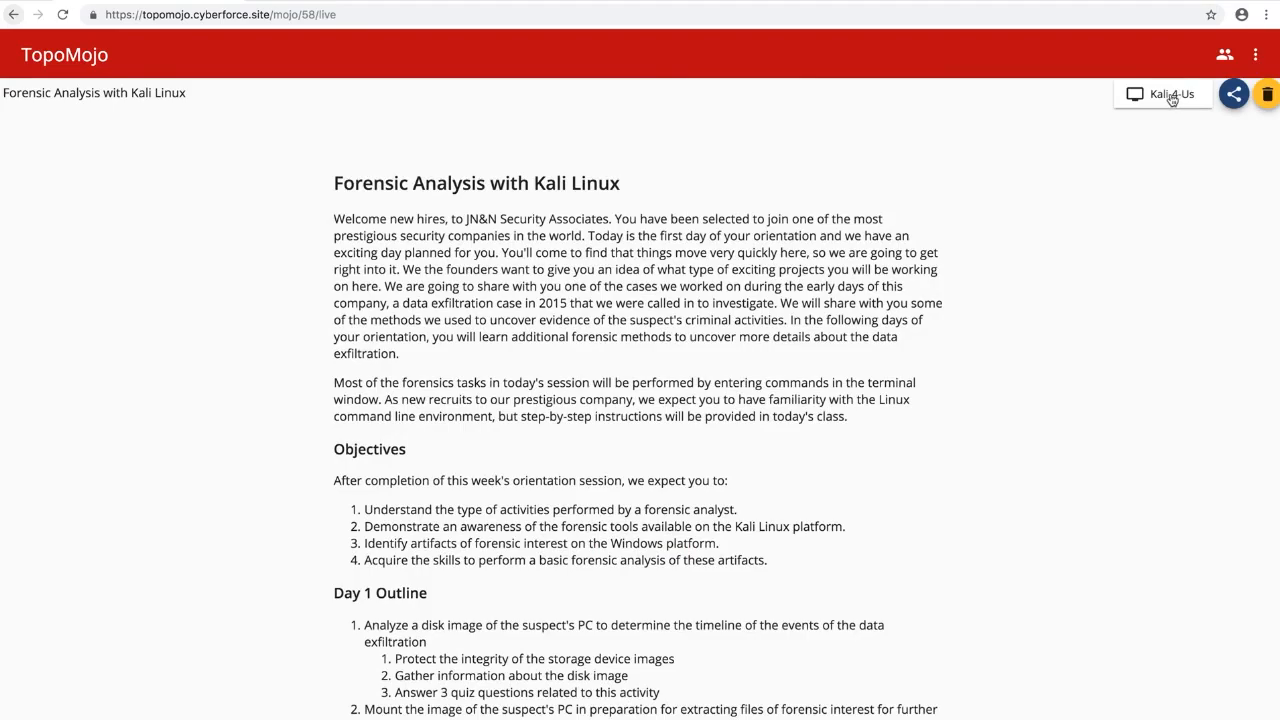
Review the live lab's members and end the forensics session
{"action": "left_click", "coordinate": [1172, 94]}
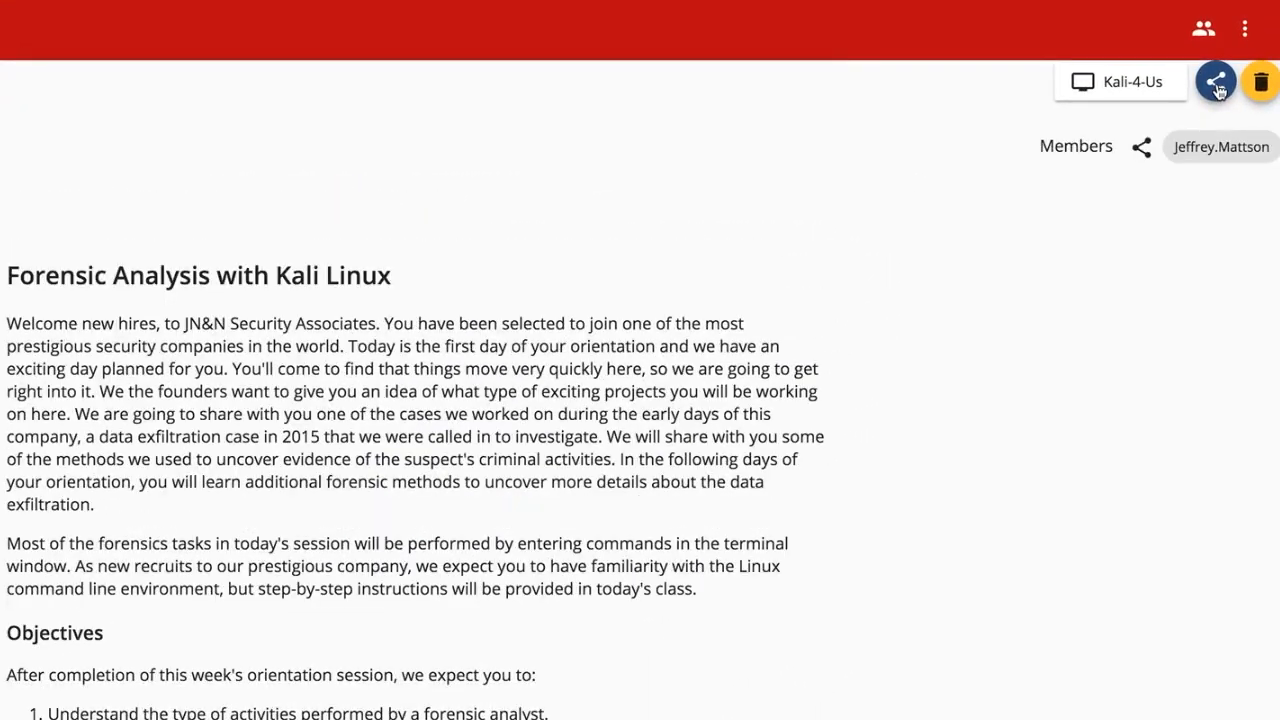
{"action": "right_click", "coordinate": [1216, 80]}
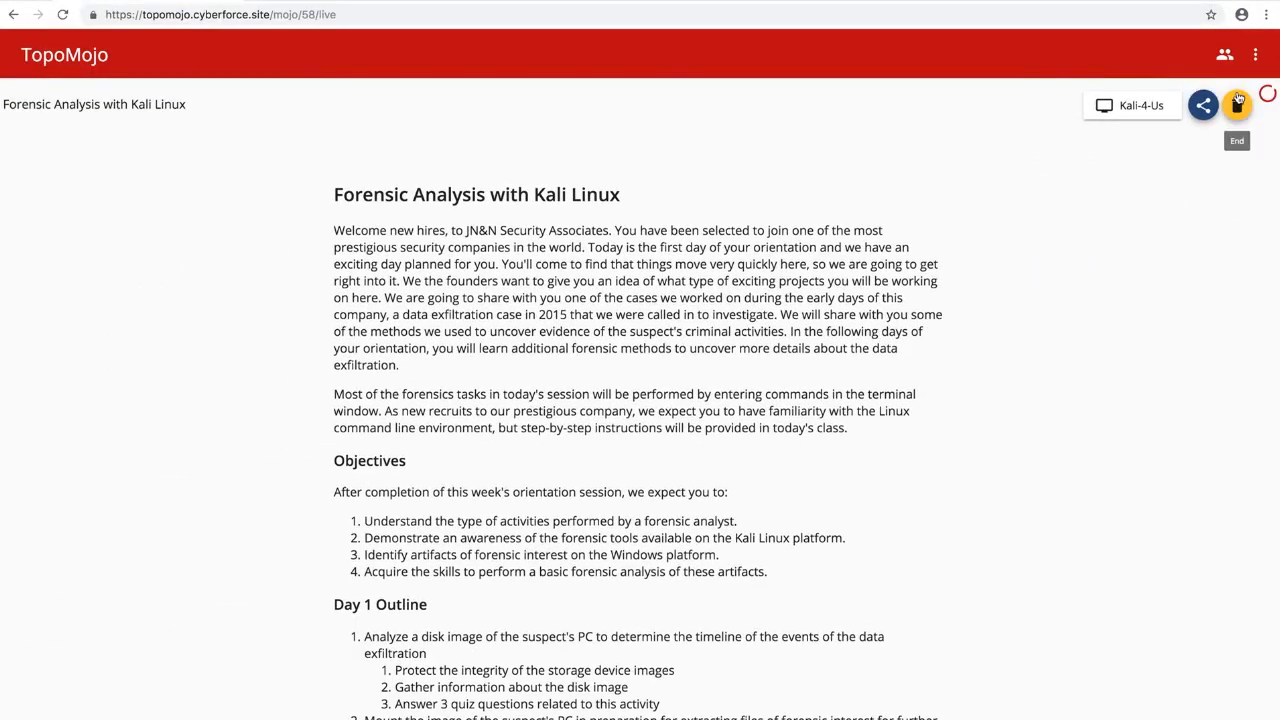
{"action": "left_click", "coordinate": [1236, 104]}
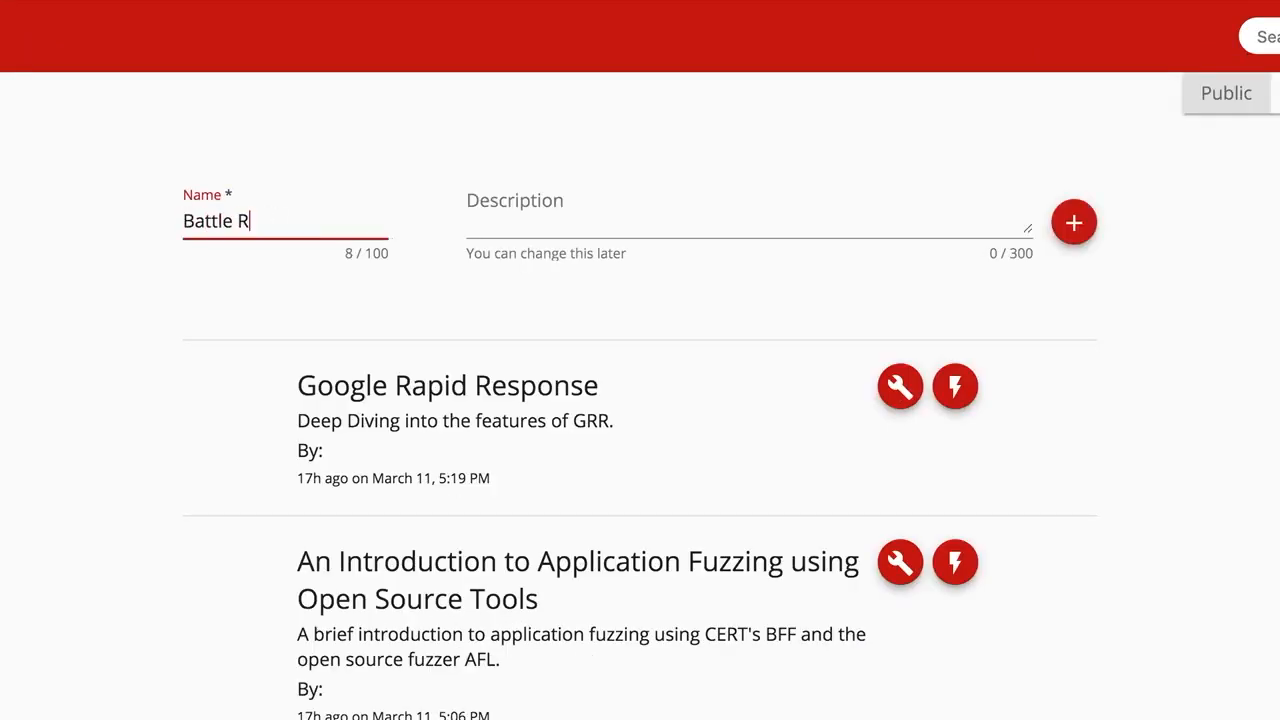
Create the Battle Room workspace described as 'Dragon Army cyber tactics trainer'
{"action": "type", "text": "Dragon Army"}
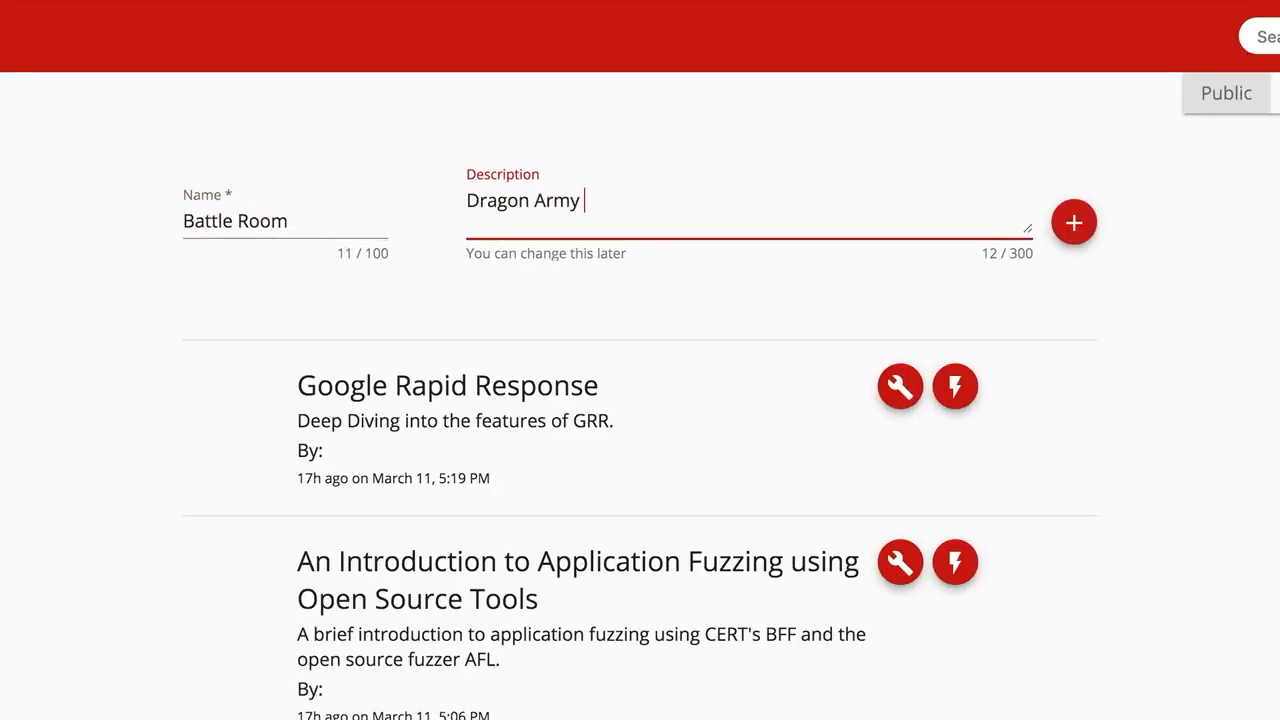
{"action": "type", "text": "cyber tactics trainer"}
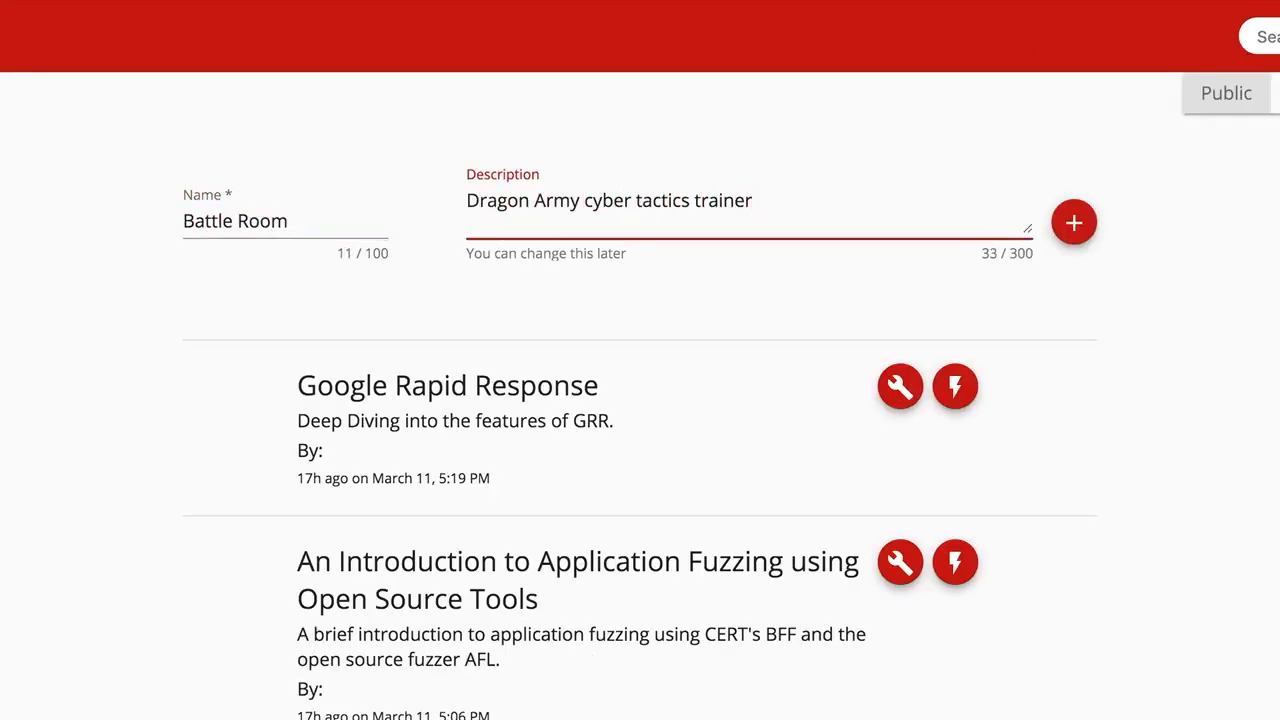
{"action": "left_click", "coordinate": [372, 358]}
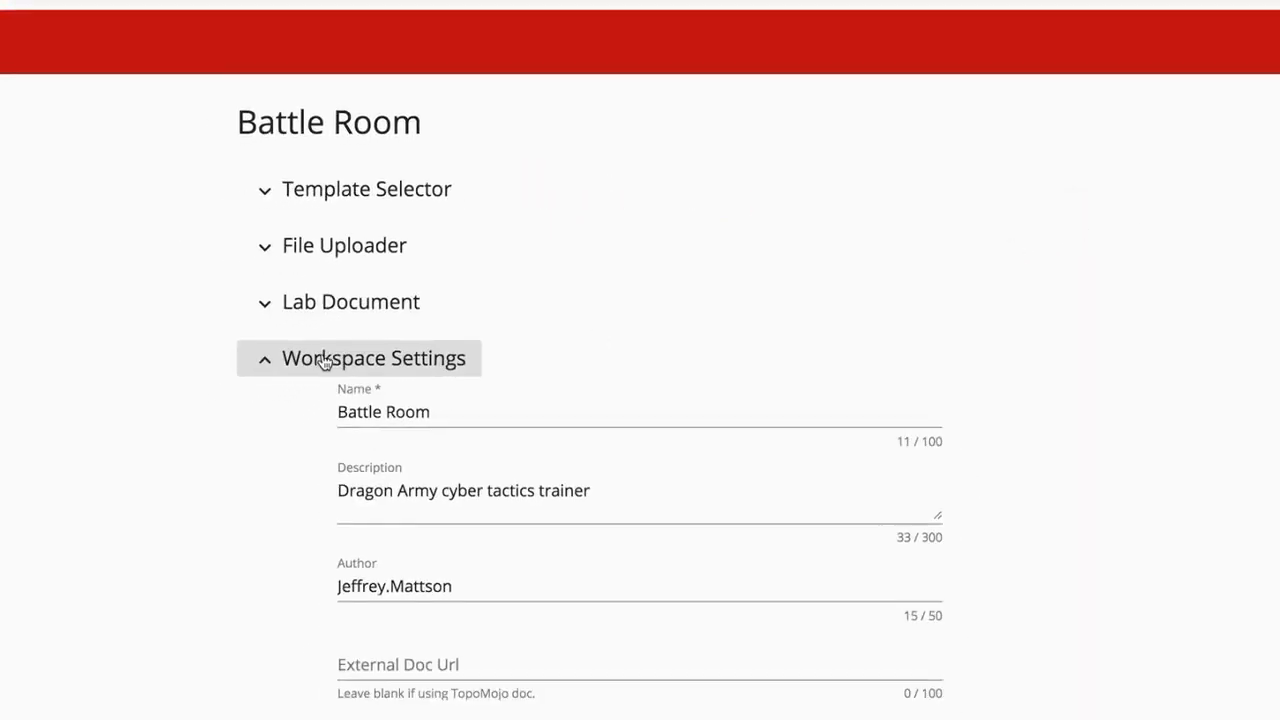
Add kali, ubuntu-16.04 and win10 machines and rename them Ender, Bean and Bonzo
{"action": "left_click", "coordinate": [366, 188]}
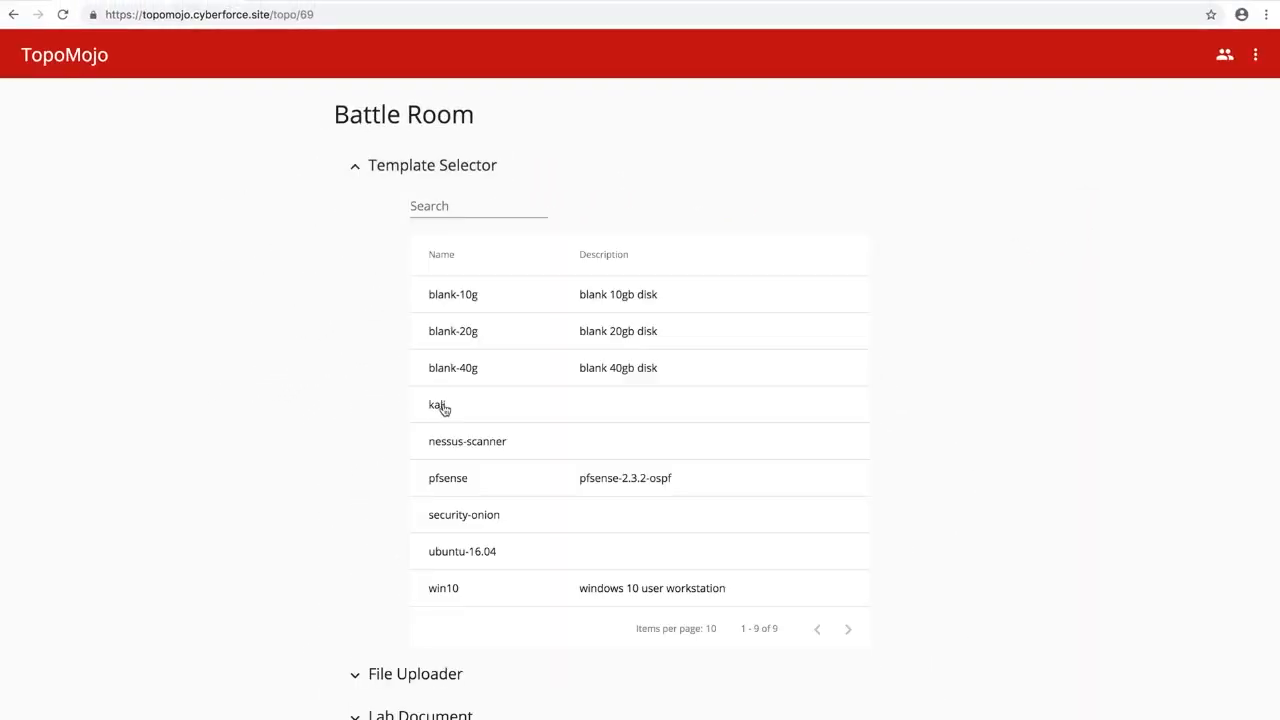
{"action": "left_click", "coordinate": [436, 404]}
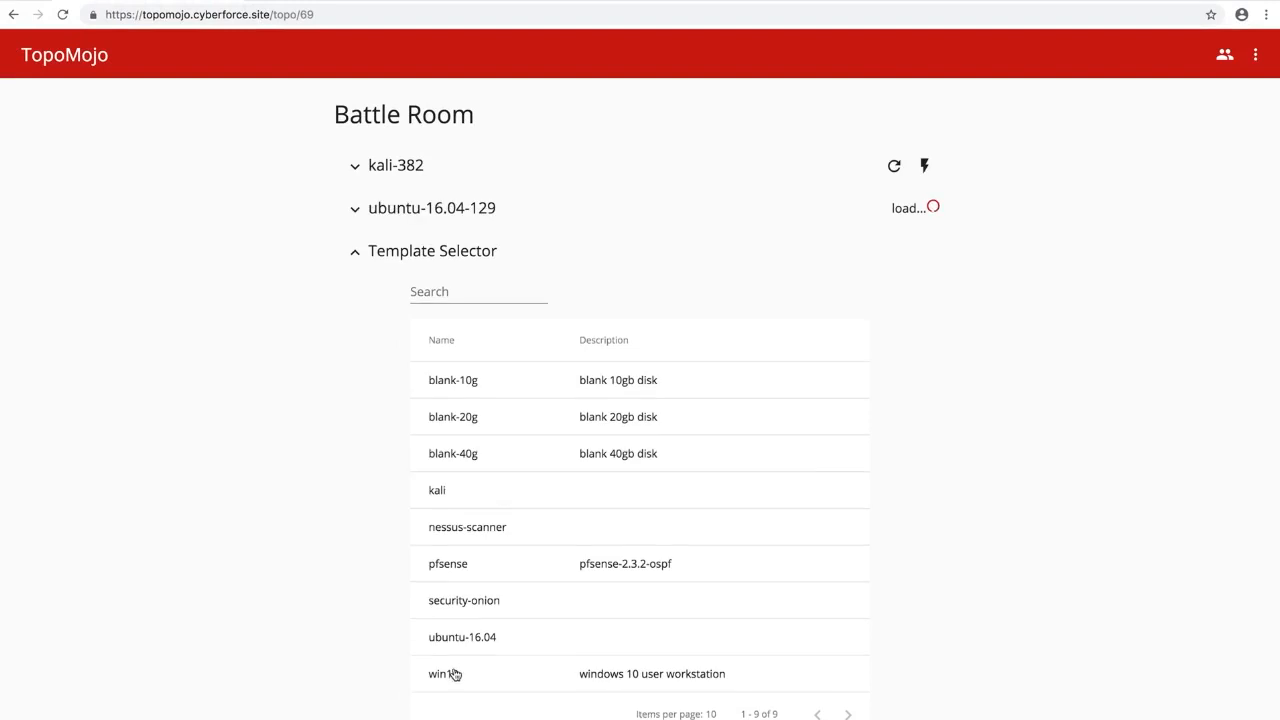
{"action": "left_click", "coordinate": [396, 164]}
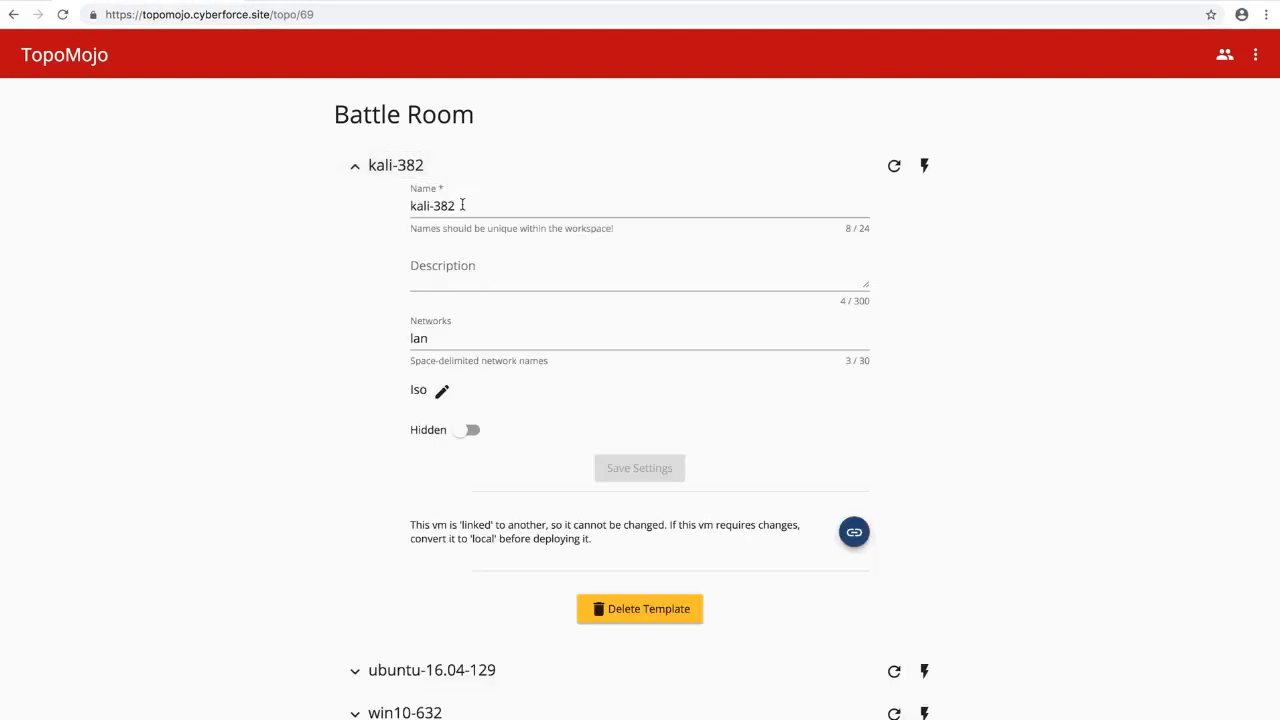
{"action": "type", "text": "Ender"}
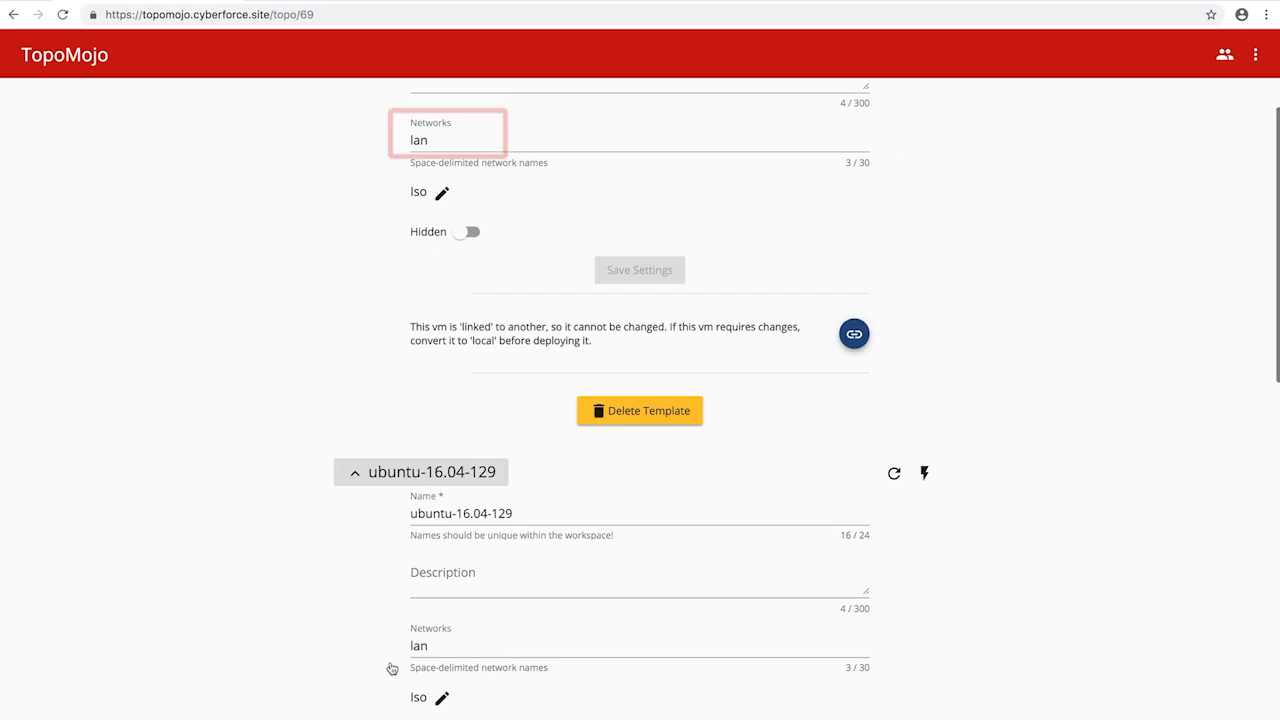
{"action": "left_click", "coordinate": [448, 644]}
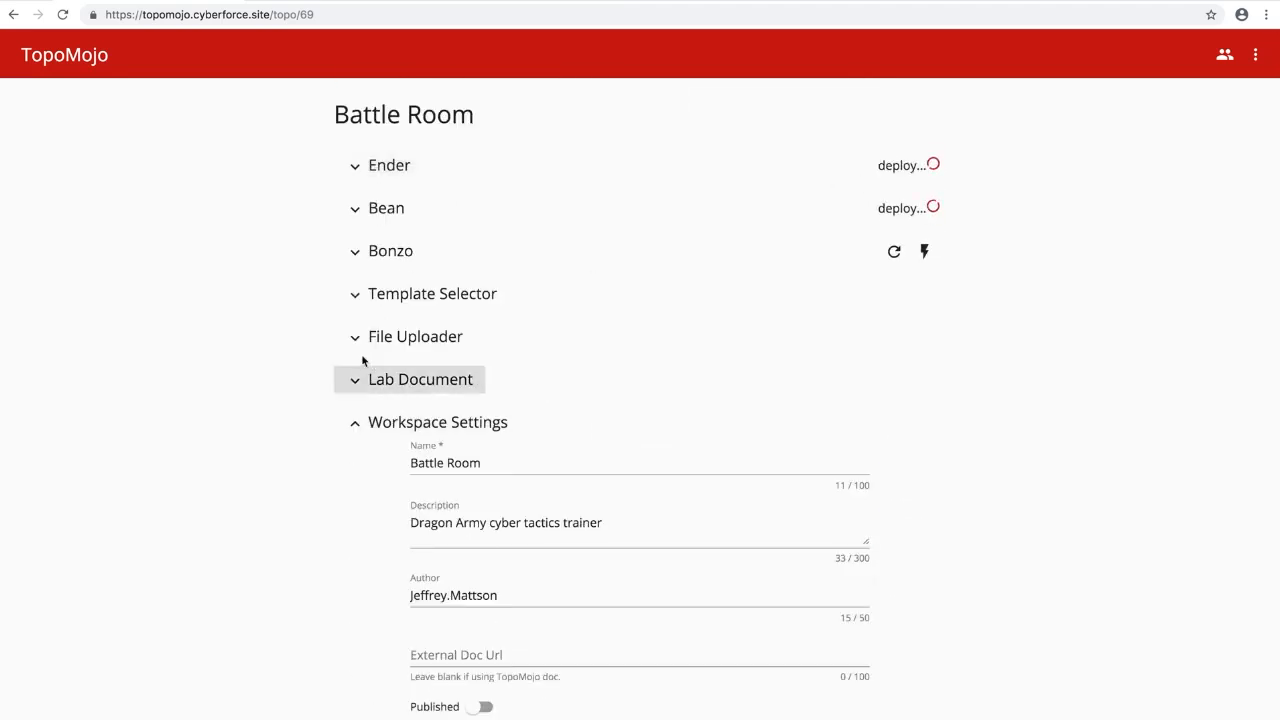
Write the Markdown lab document: title, tagline, log into Bean's ubuntu box, ping ender.battle.room
{"action": "left_click", "coordinate": [416, 336]}
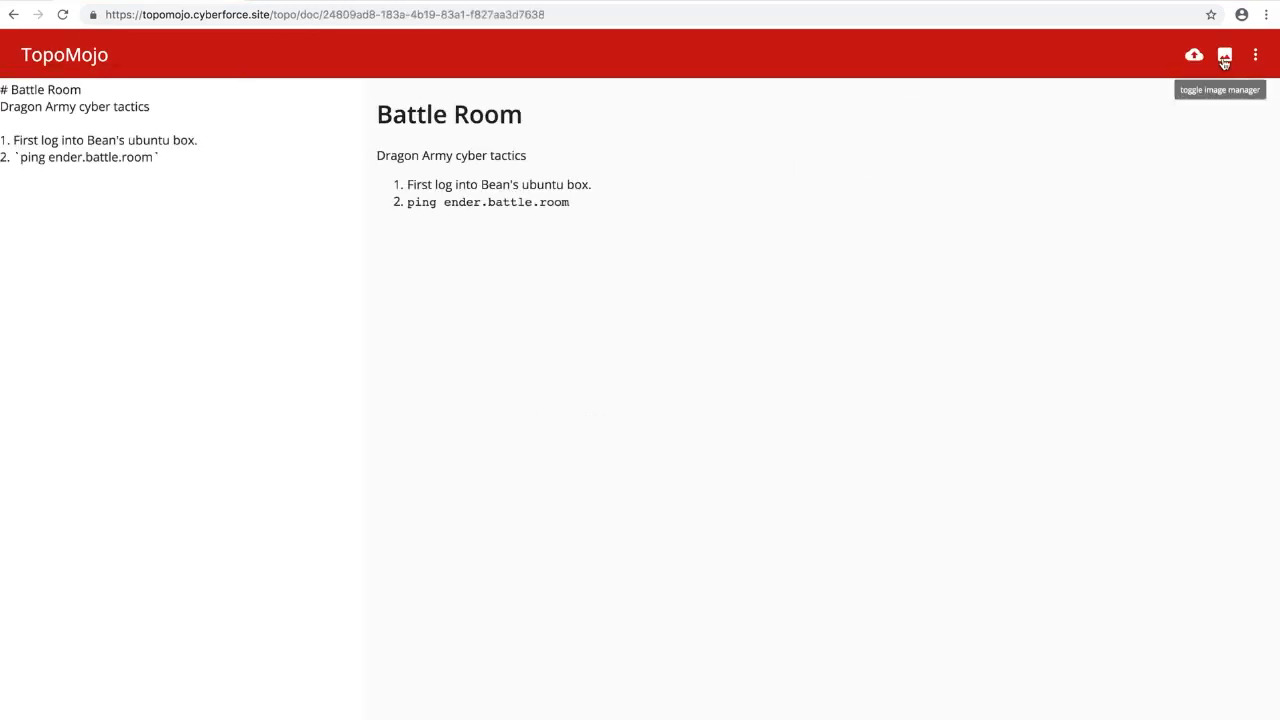
Upload battlschool2.jpg into the lab document's image manager
{"action": "left_click", "coordinate": [1224, 56]}
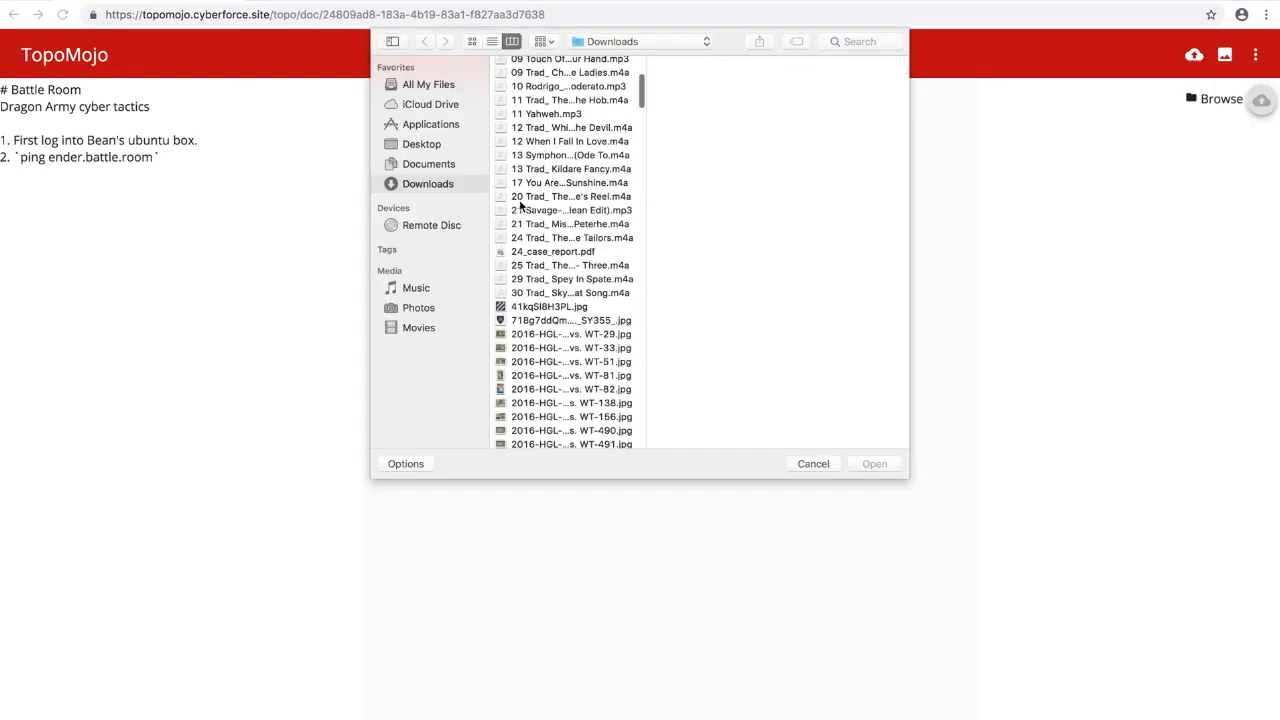
{"action": "left_click", "coordinate": [872, 464]}
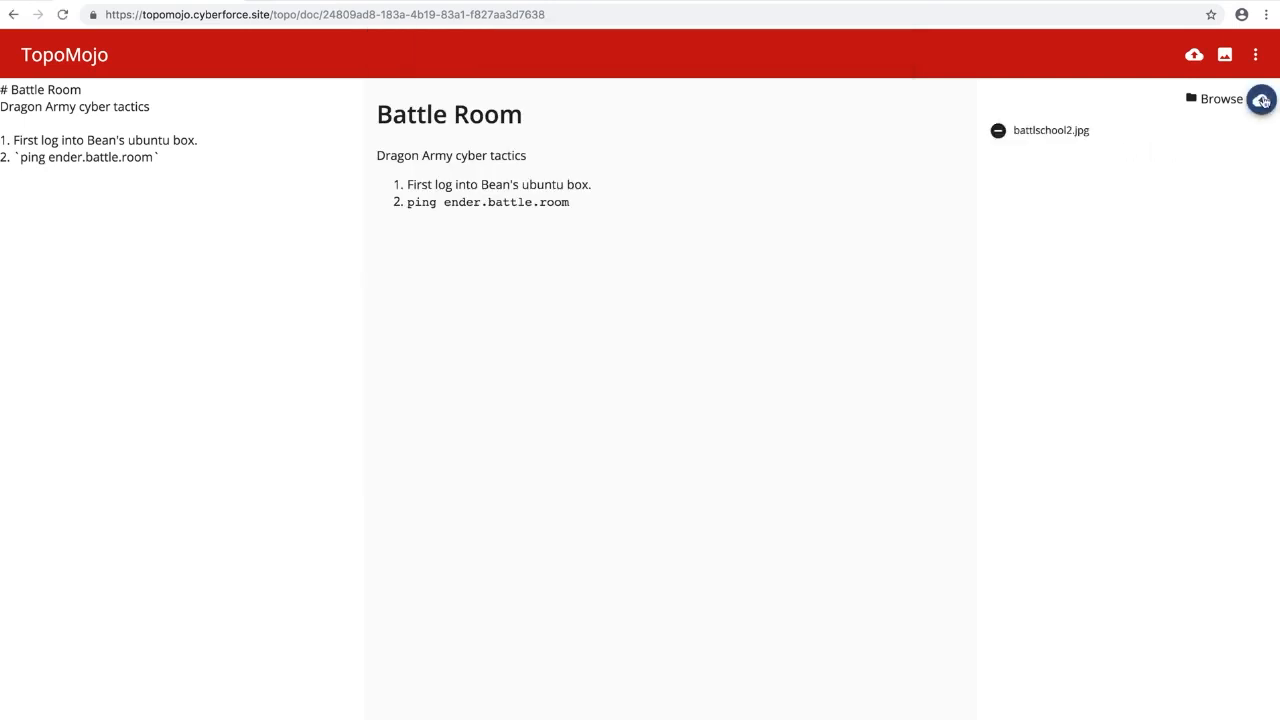